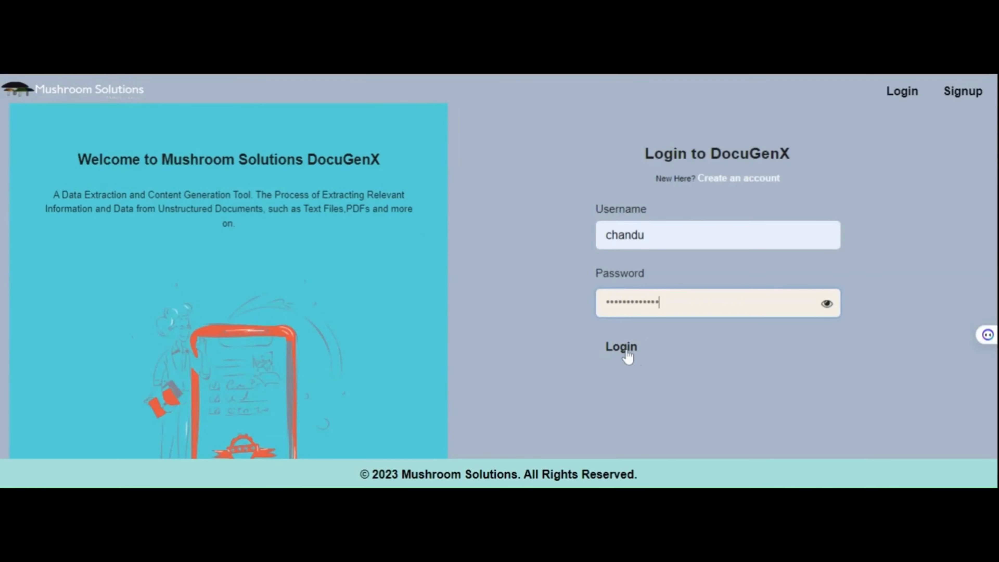
# - Sign in with the entered credentials to reach the workspaces page
pyautogui.click(621, 346)
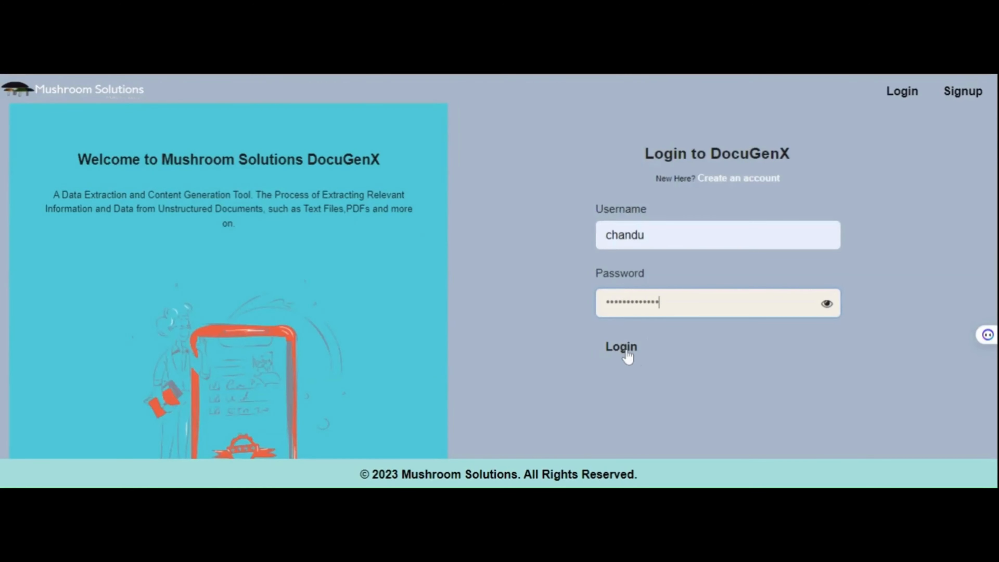
pyautogui.click(621, 346)
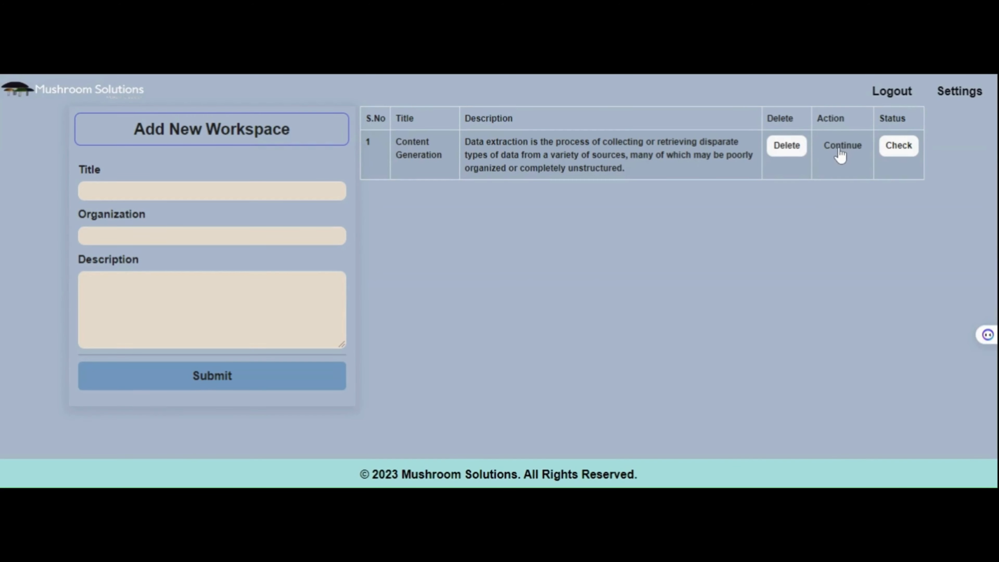
# - Enter the Content Generation workspace and resubmit the Generating Questionnaires template question
pyautogui.click(843, 145)
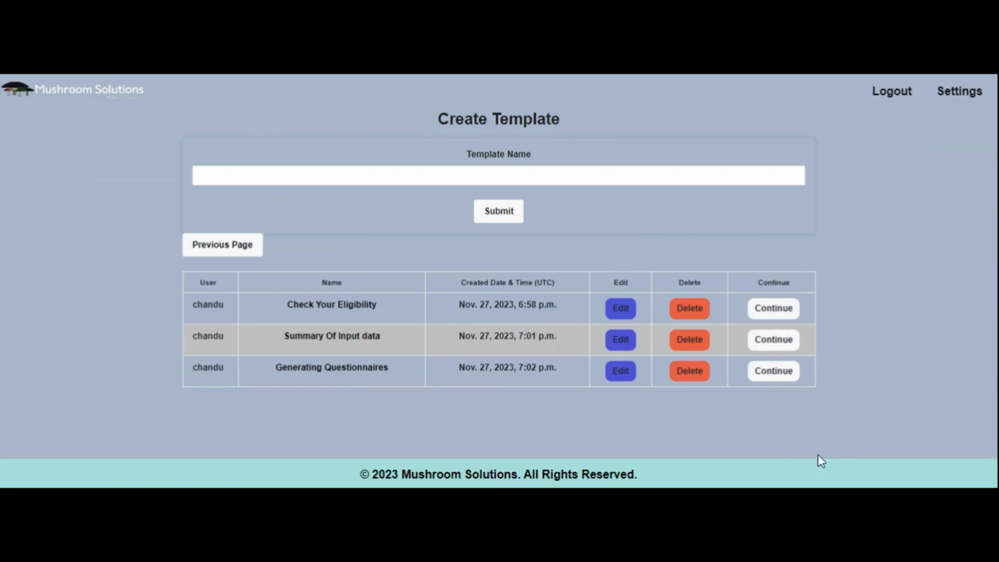
pyautogui.moveTo(773, 370)
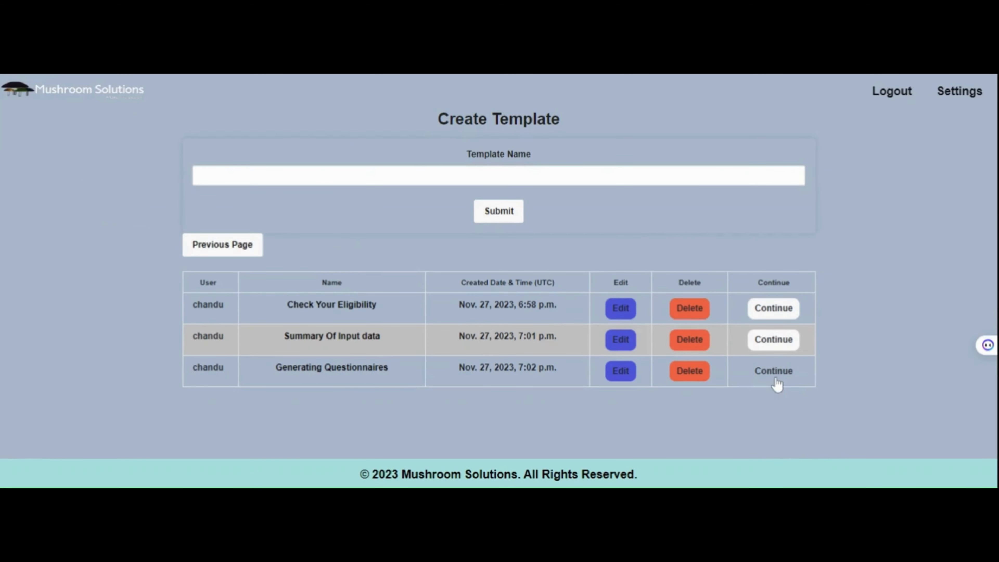
pyautogui.click(773, 371)
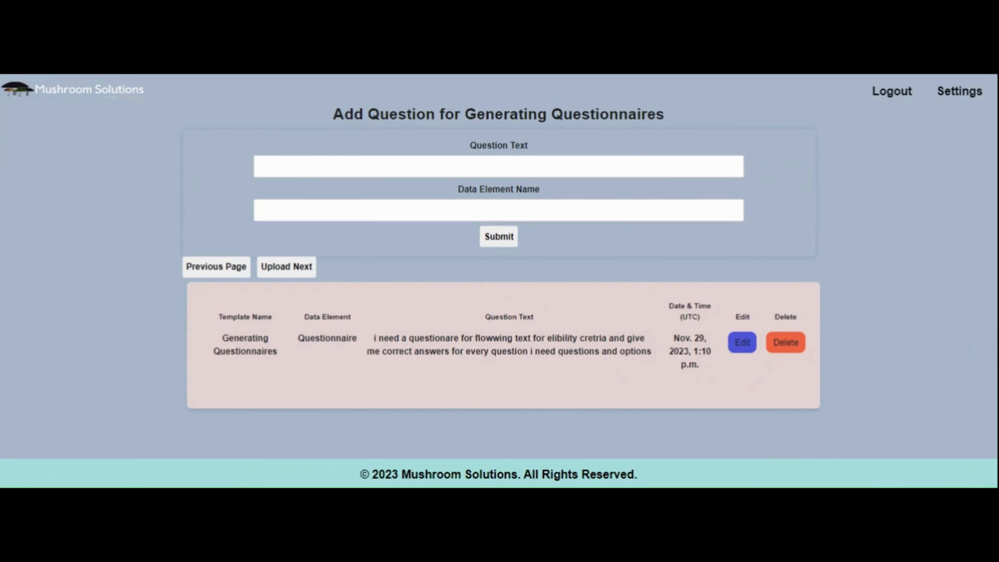
pyautogui.click(742, 342)
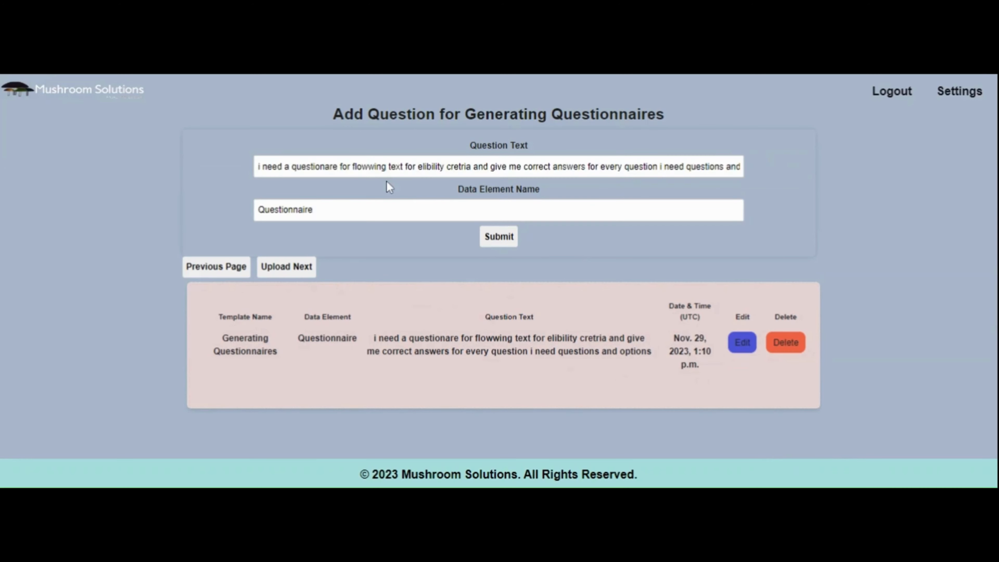
pyautogui.click(499, 236)
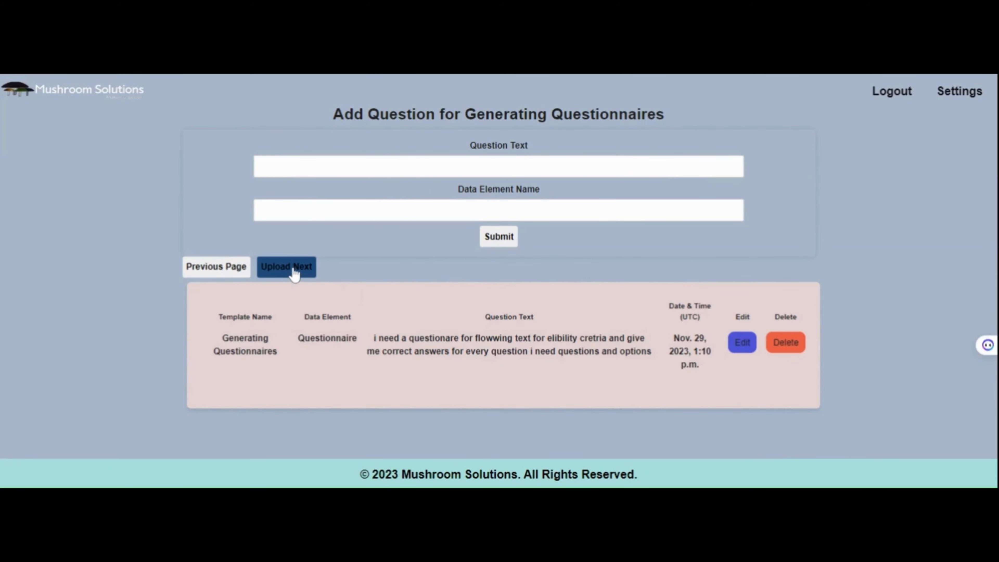
# - Upload the Key Inclusion Criteria PDF as template data and request results
pyautogui.click(285, 266)
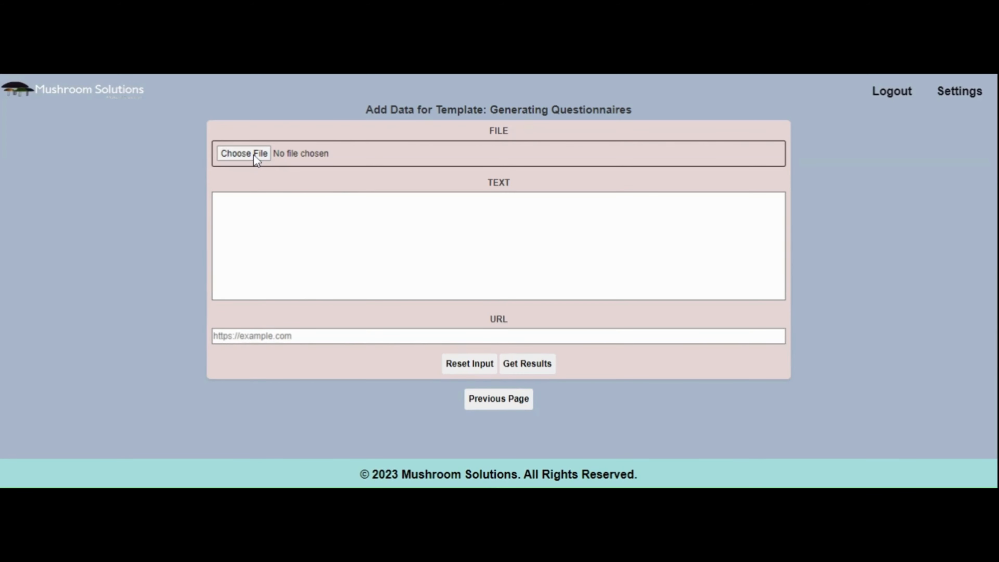
pyautogui.click(243, 153)
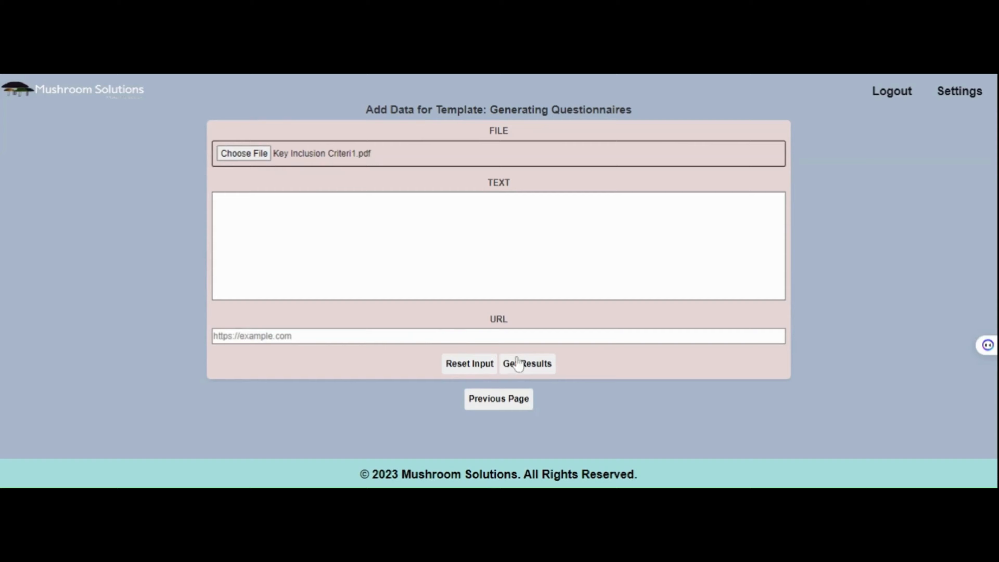
pyautogui.click(527, 363)
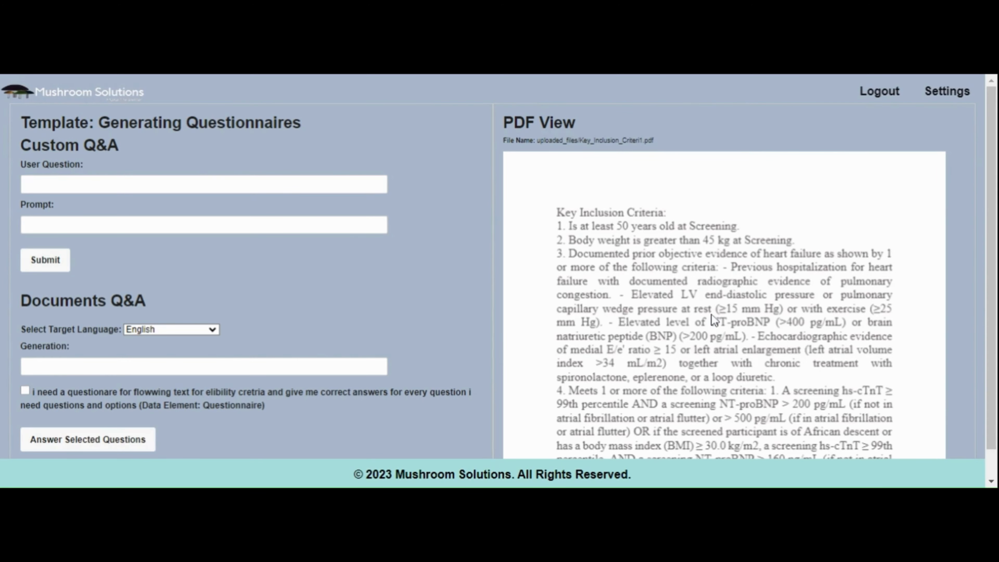
# - Name the run 'Generating Questionniare for Input Data' and answer the selected questionnaire question
pyautogui.scroll(-3)
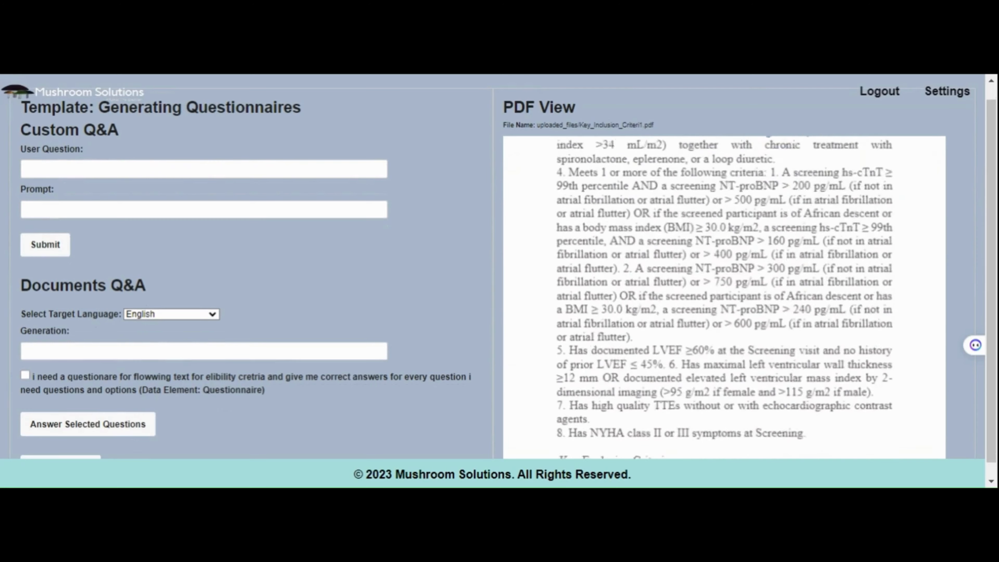
pyautogui.click(204, 366)
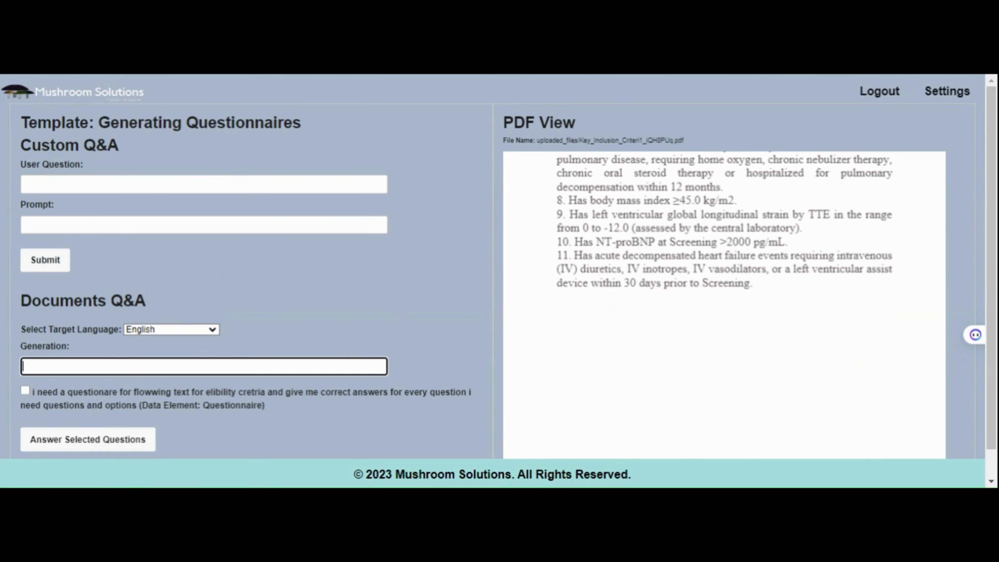
pyautogui.write('Generating Questionniare for Input Data')
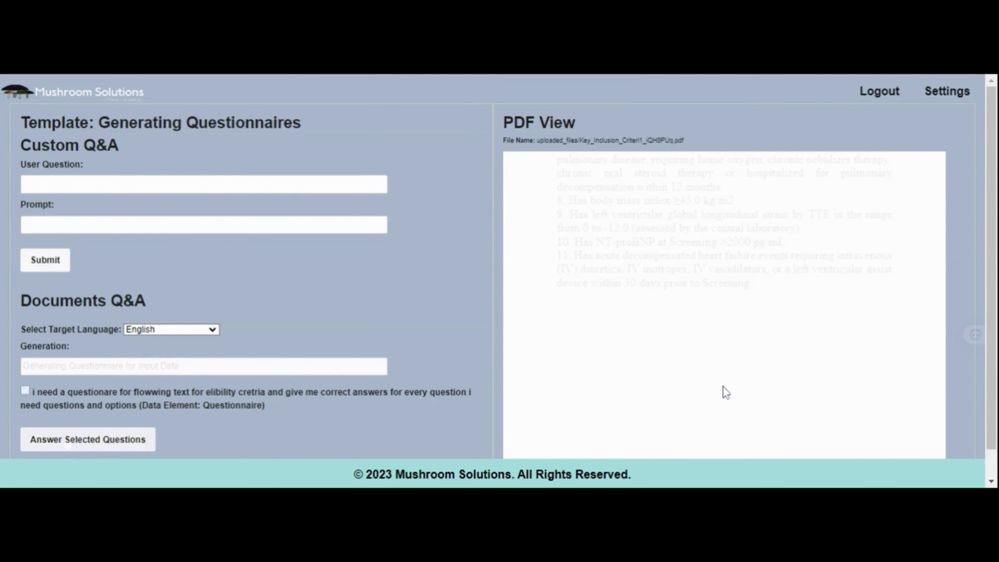
pyautogui.click(88, 439)
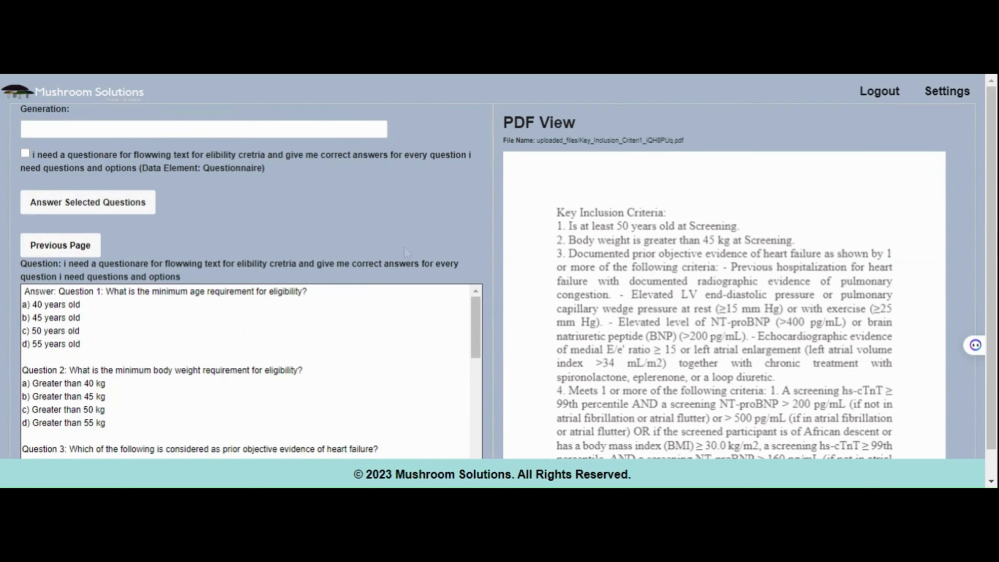
# - Review the generated questionnaire answer and send it for approval
pyautogui.scroll(-3)
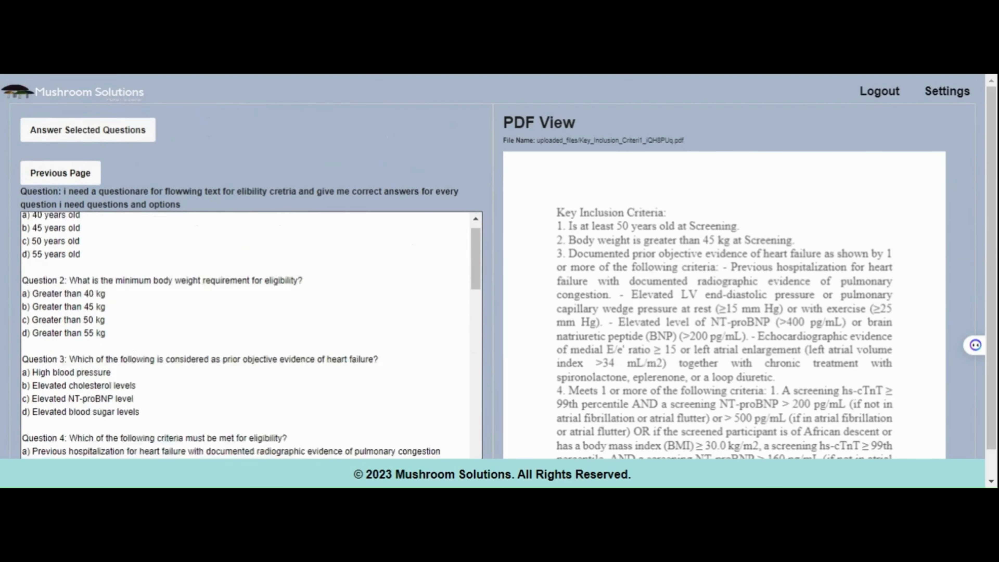
pyautogui.scroll(-3)
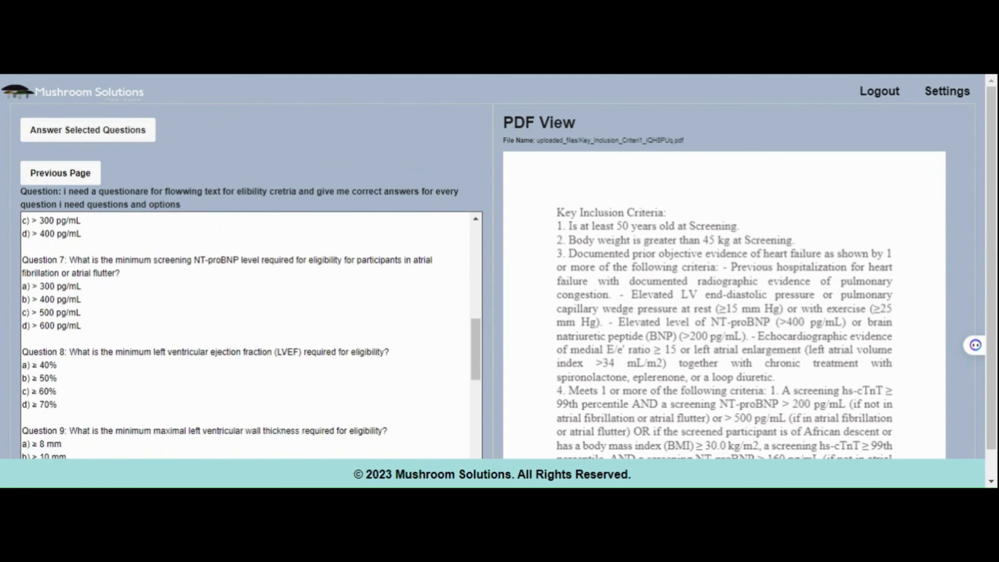
pyautogui.scroll(-3)
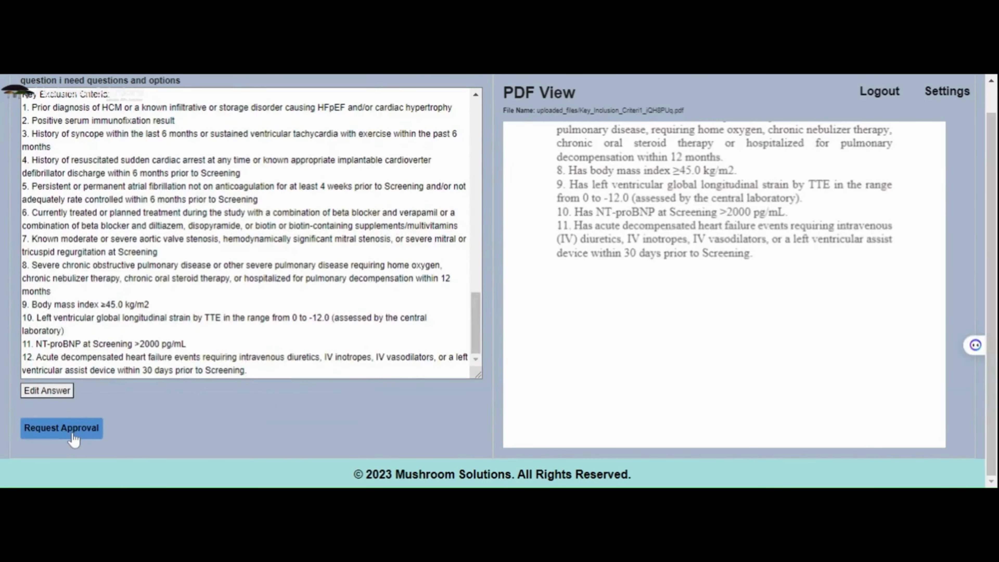
pyautogui.click(62, 427)
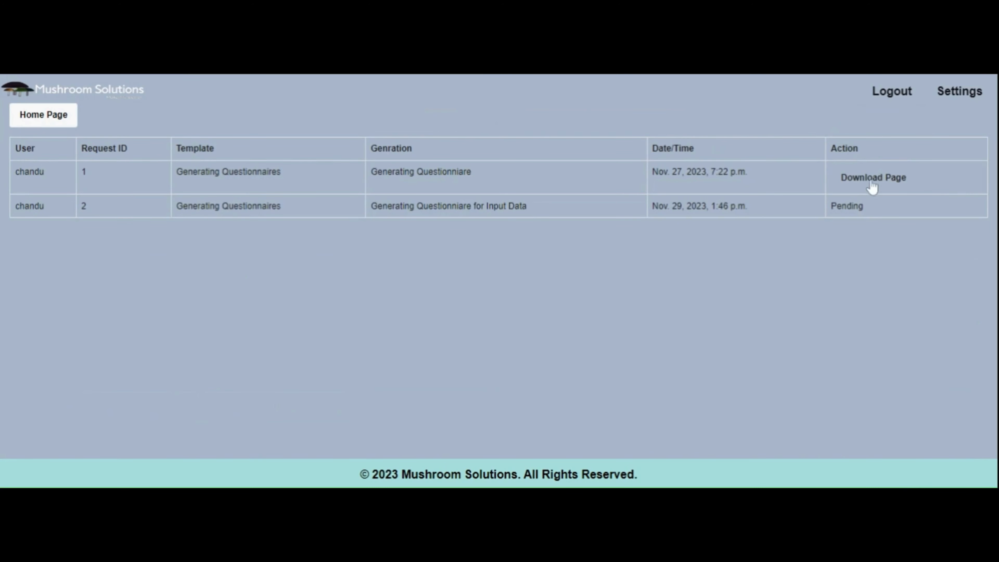
pyautogui.moveTo(871, 185)
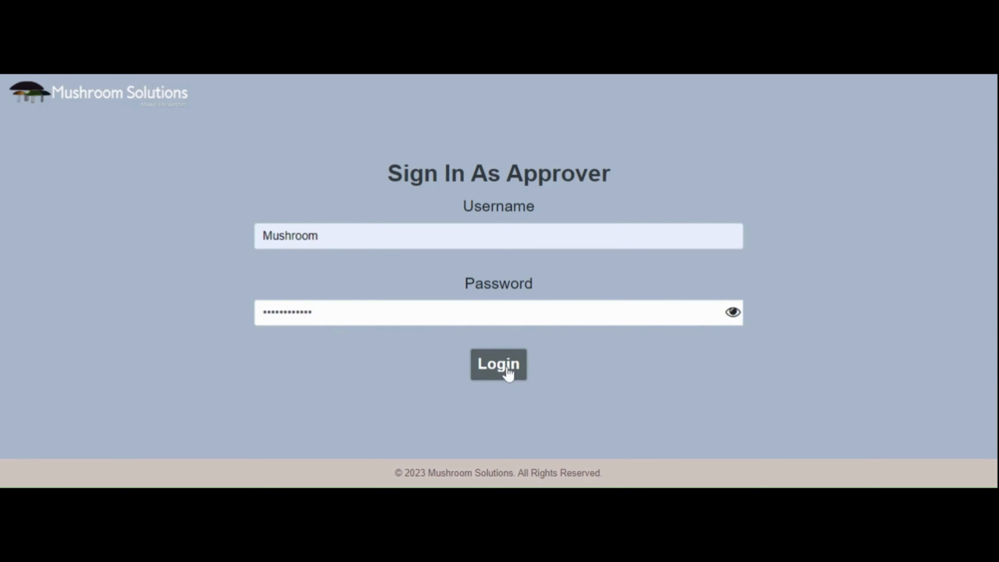
# - Sign in as approver, review request 2 and approve it in the Approval Queue
pyautogui.click(497, 363)
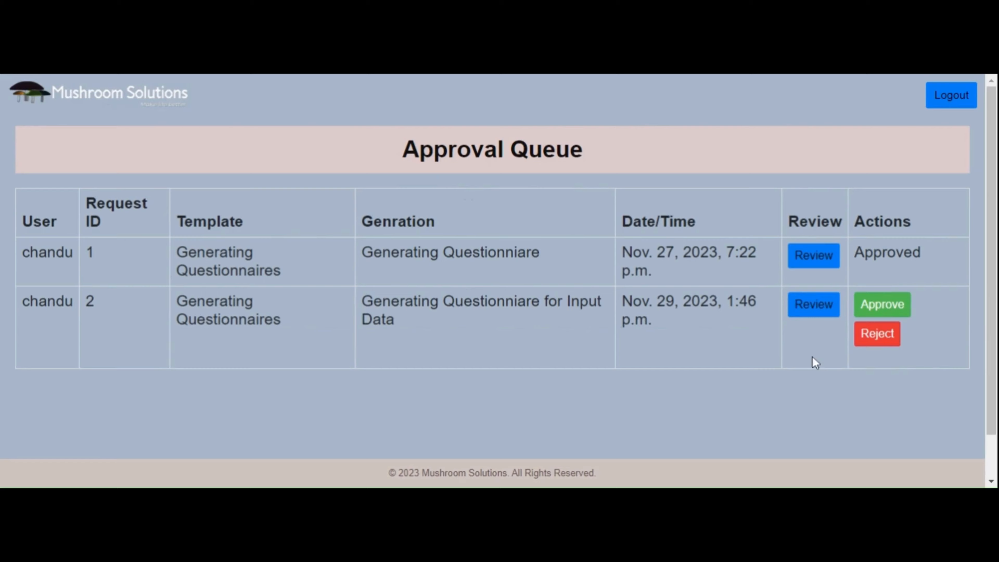
pyautogui.click(813, 303)
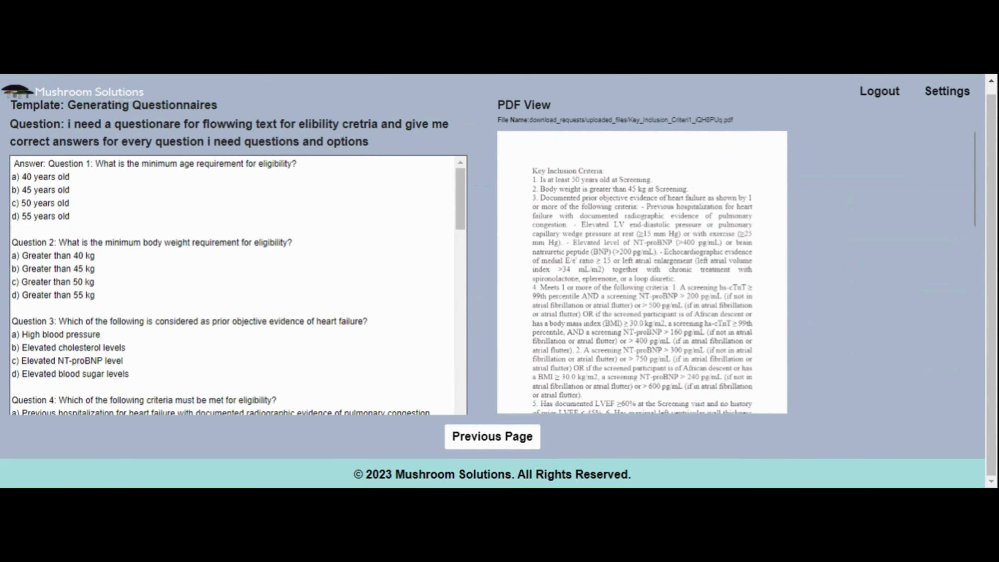
pyautogui.scroll(-3)
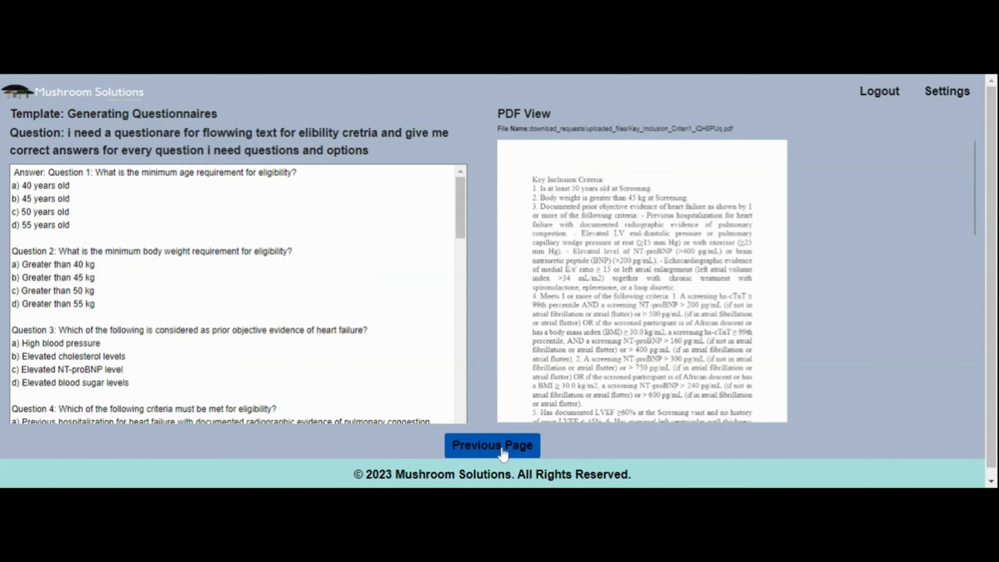
pyautogui.click(491, 444)
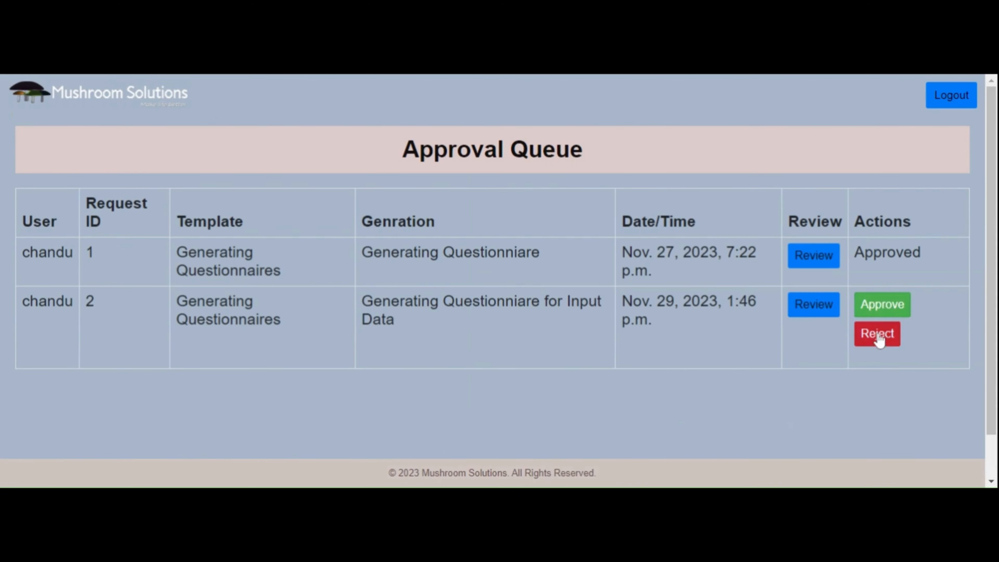
pyautogui.click(881, 304)
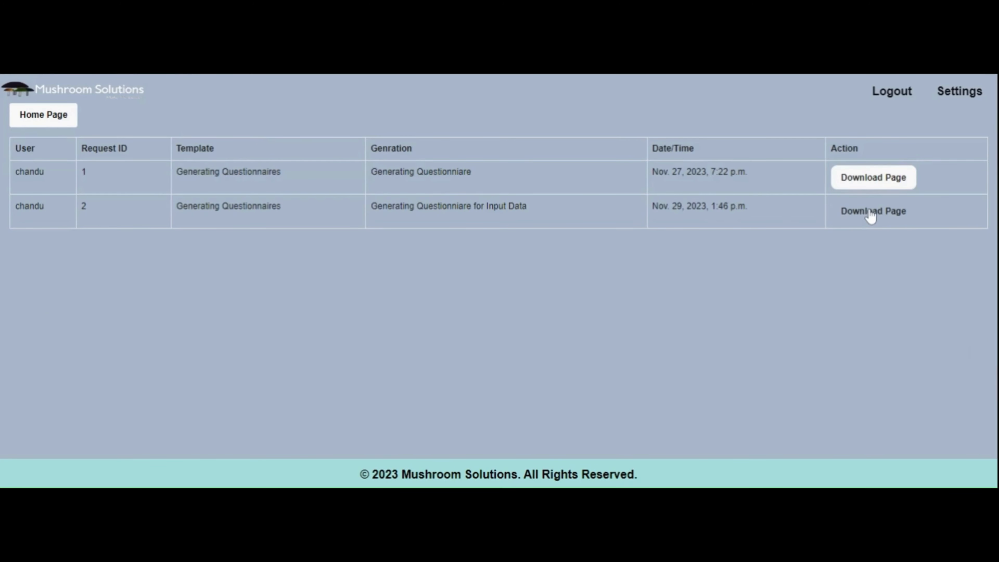
# - From request 2's download page, download the questions and answers CSV file
pyautogui.click(873, 210)
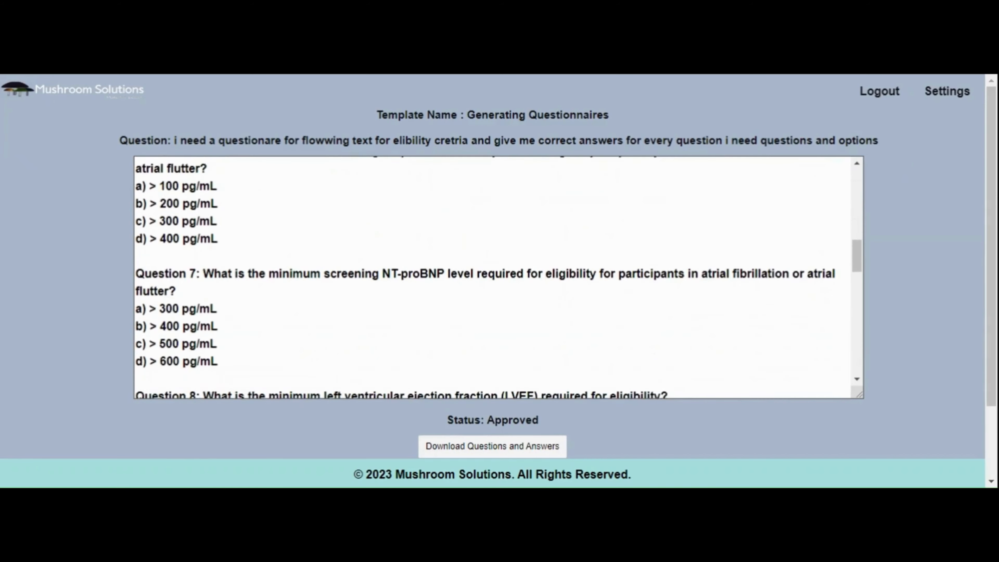
pyautogui.scroll(-3)
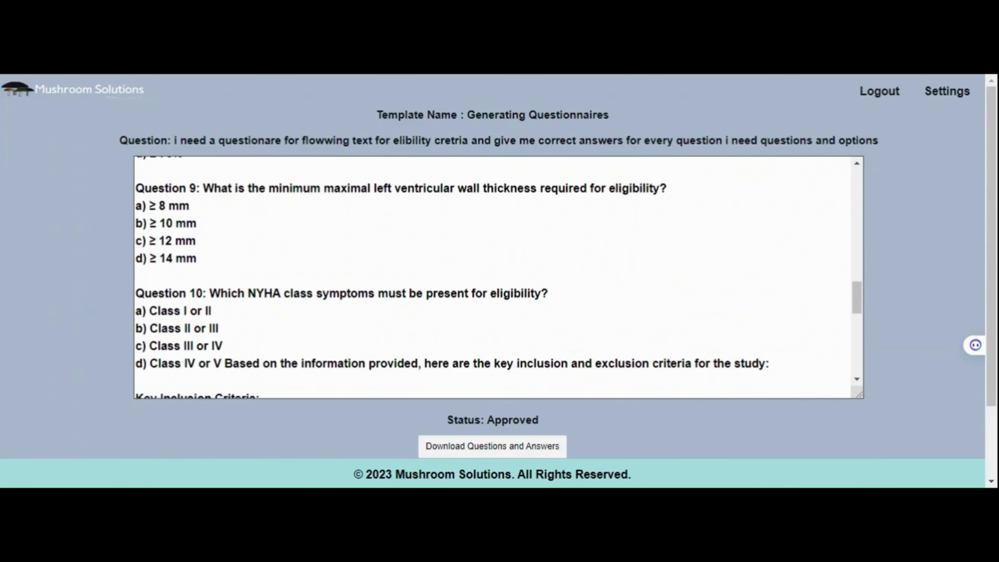
pyautogui.moveTo(474, 420); pyautogui.dragTo(538, 420)
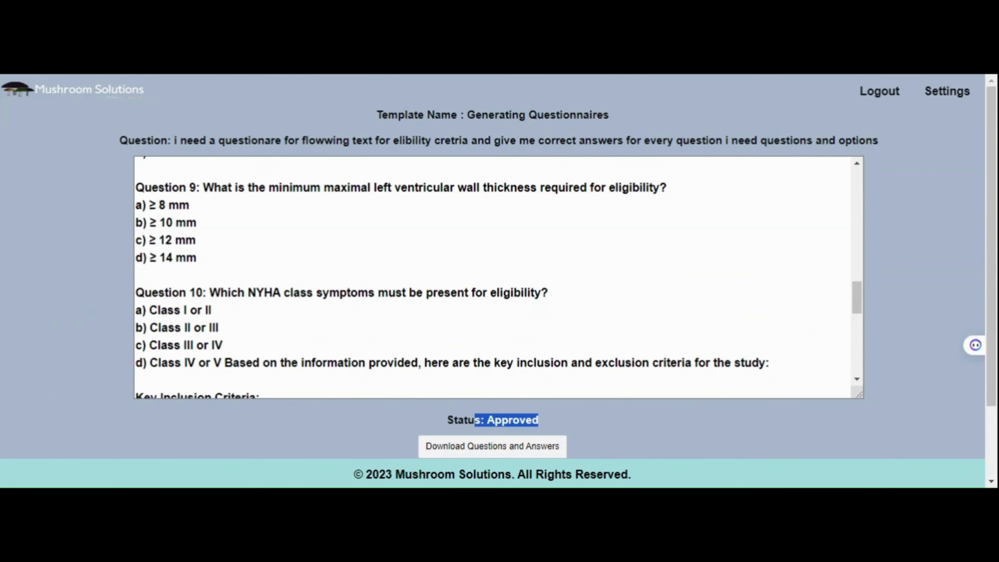
pyautogui.click(492, 446)
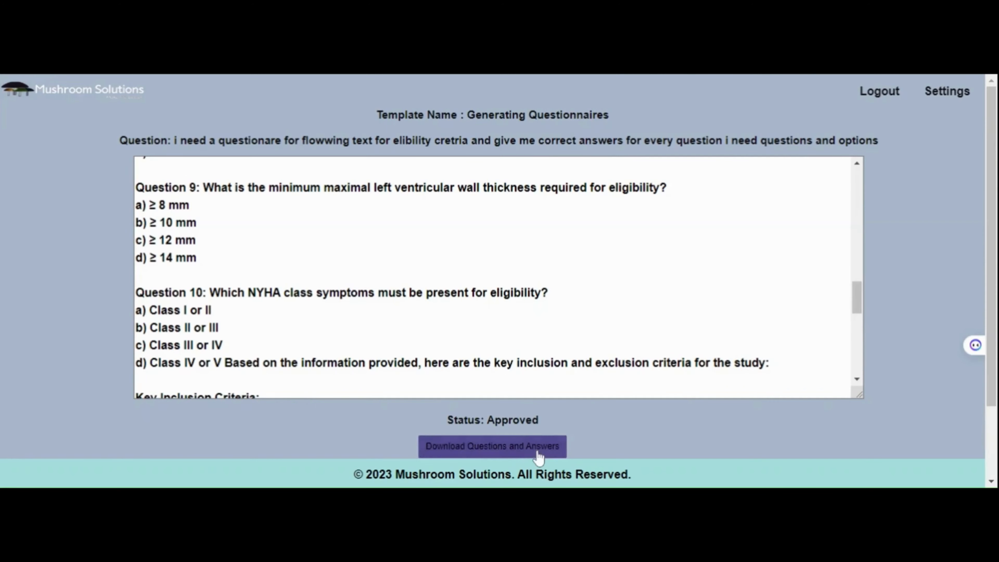
pyautogui.click(492, 446)
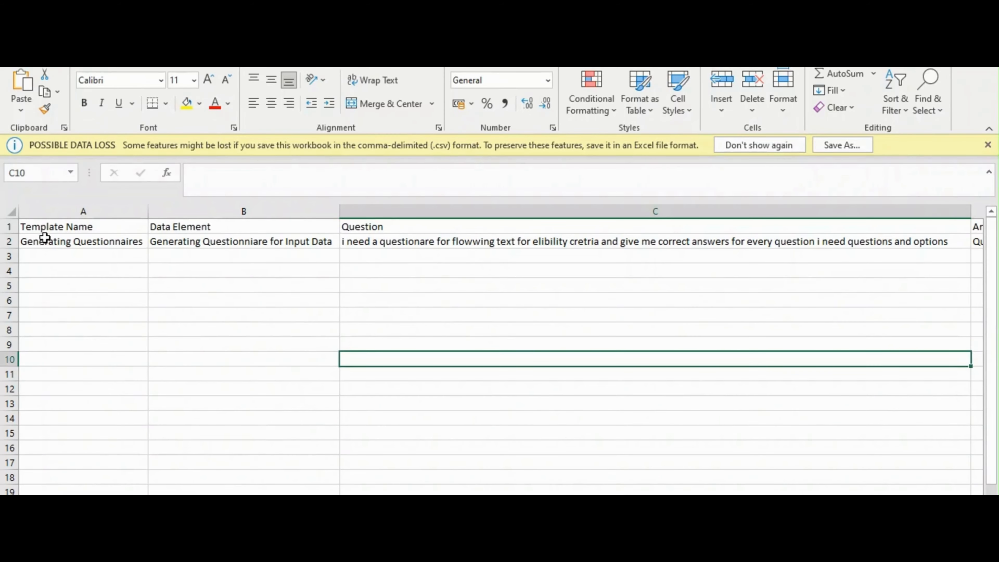
# - Inspect the question in cell C2 and the answer and timestamp columns of the CSV
pyautogui.click(486, 241)
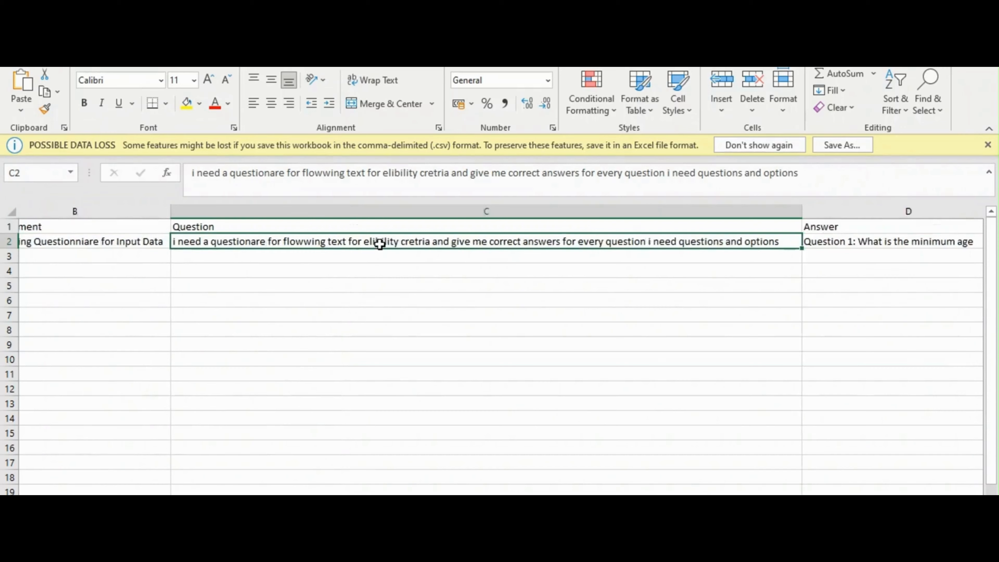
pyautogui.hscroll(-3)
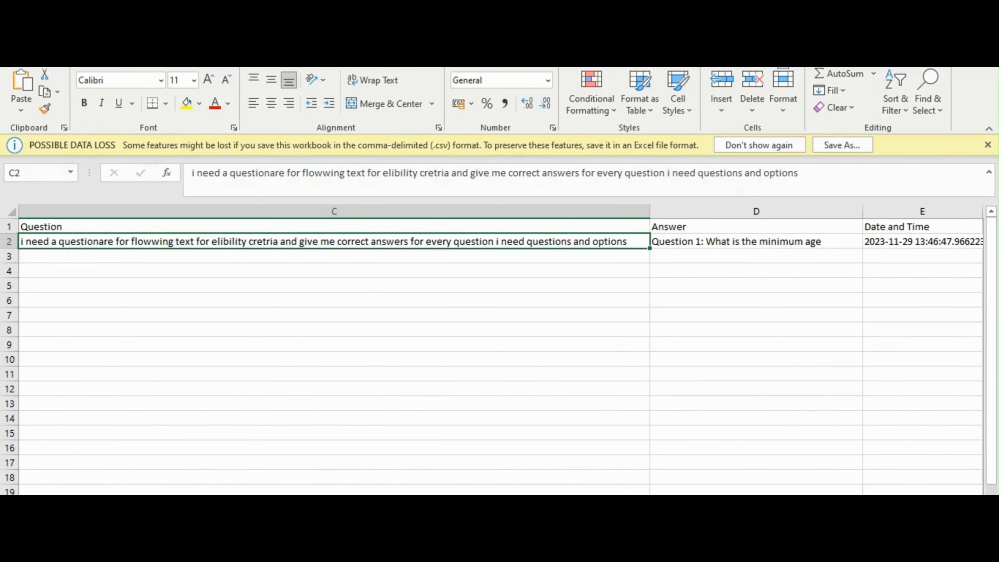
pyautogui.hscroll(3)
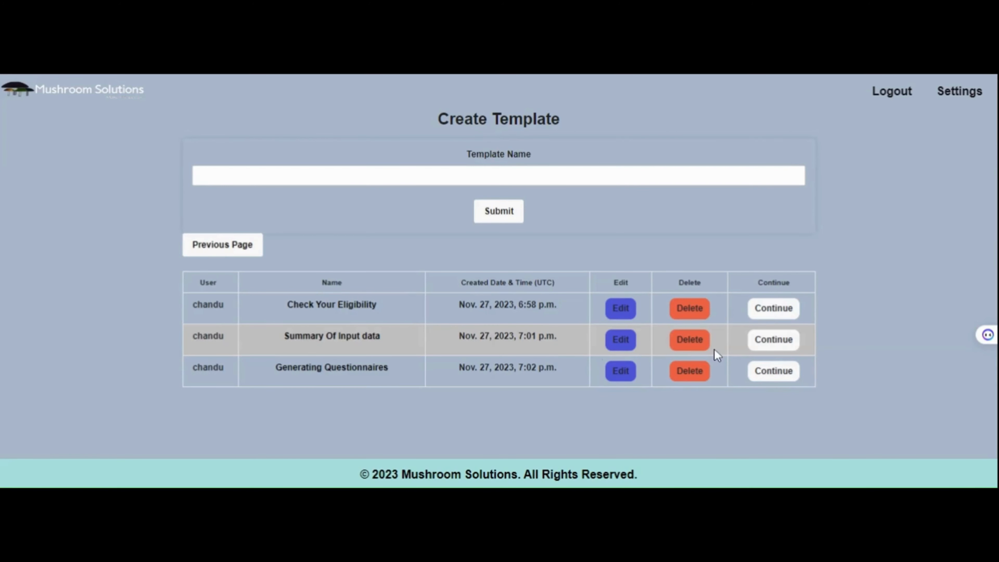
# - Continue into the Summary Of Input data template's data page with the criteria text as input
pyautogui.click(772, 338)
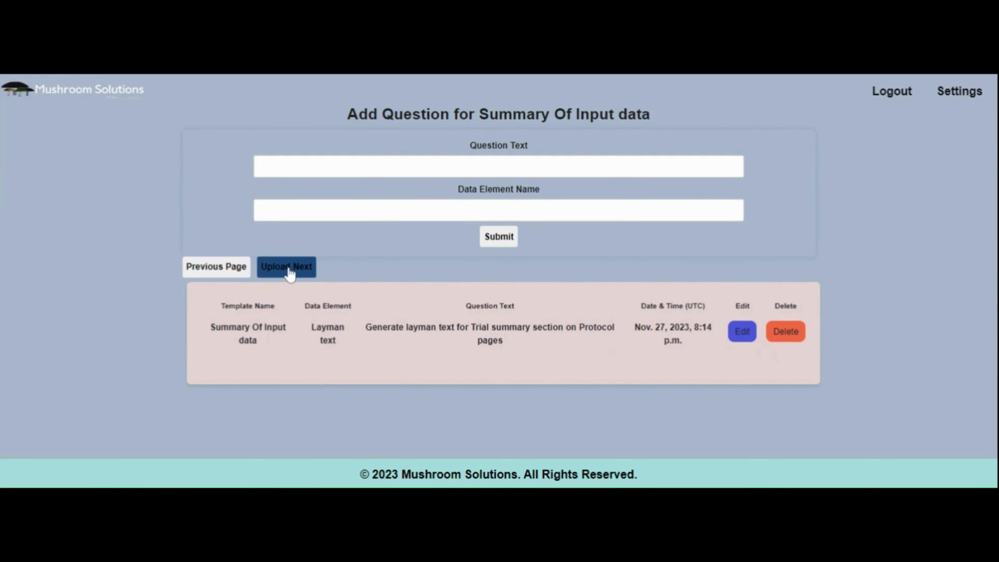
pyautogui.click(287, 267)
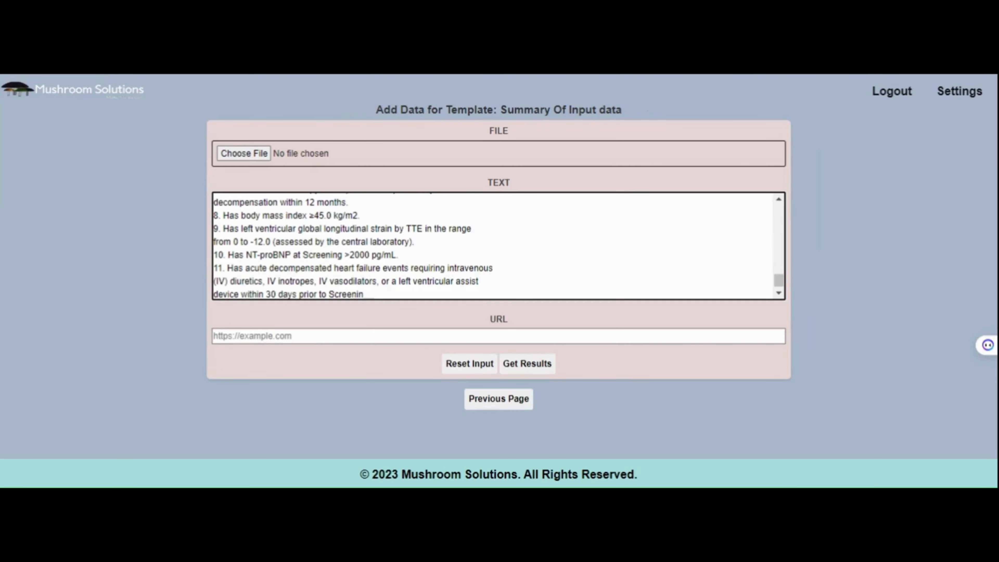
pyautogui.click(527, 363)
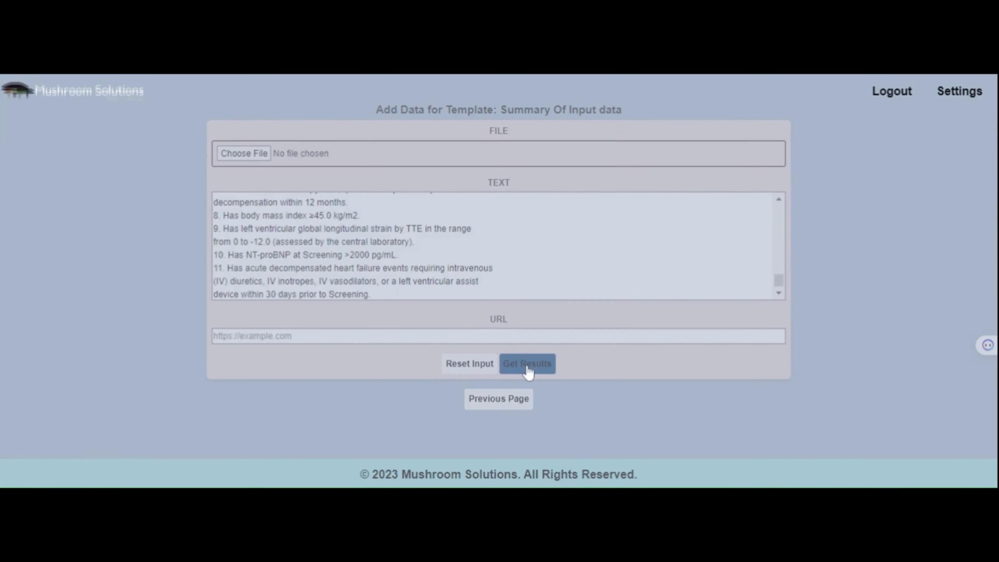
# - Process the pasted criteria and generate the layman-text answer, then review it
pyautogui.click(526, 363)
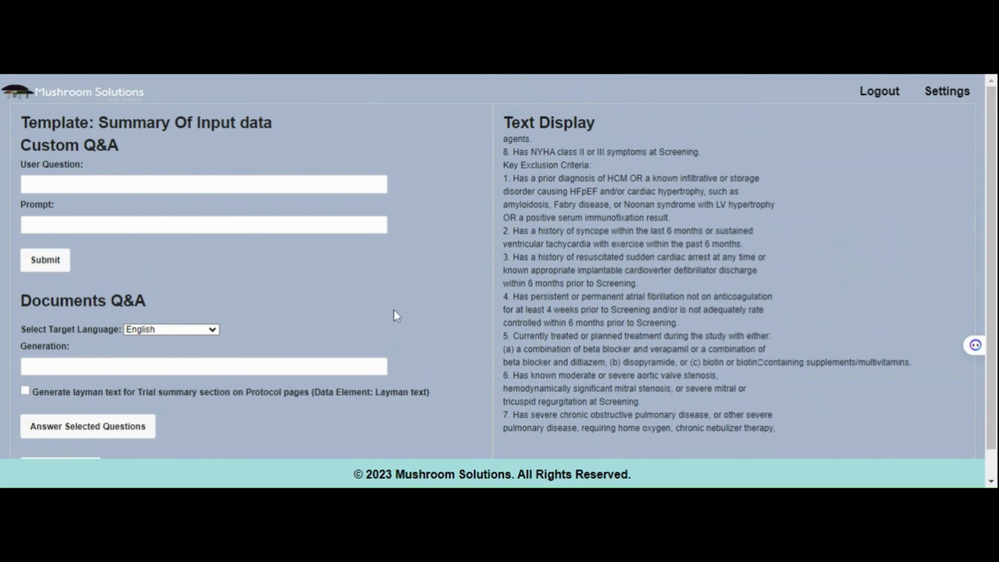
pyautogui.click(202, 365)
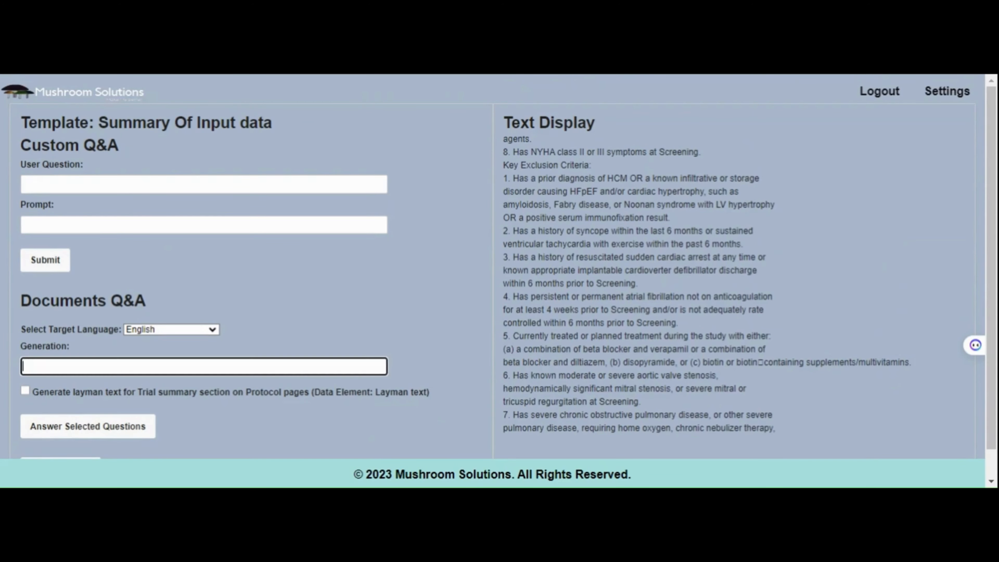
pyautogui.click(25, 391)
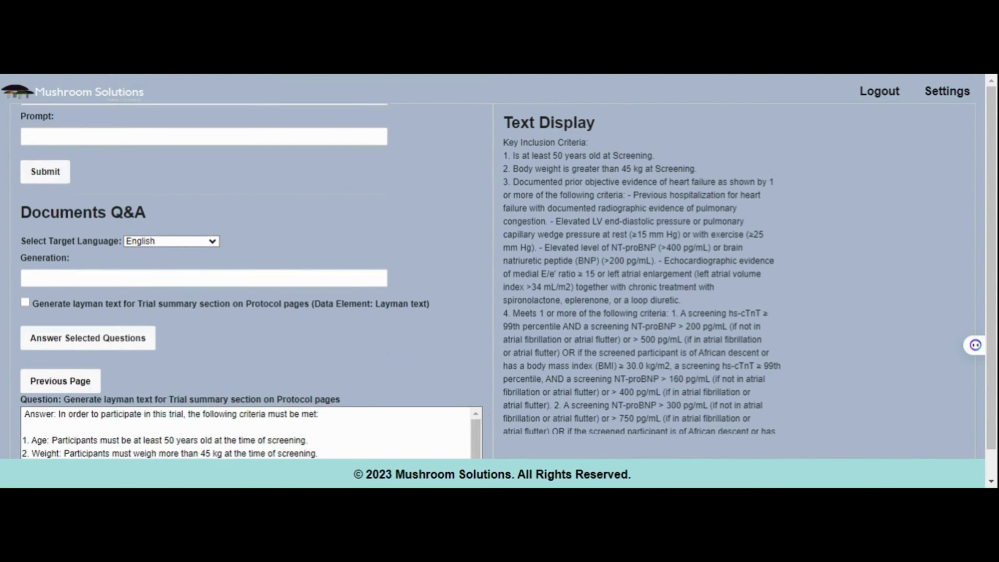
pyautogui.scroll(-3)
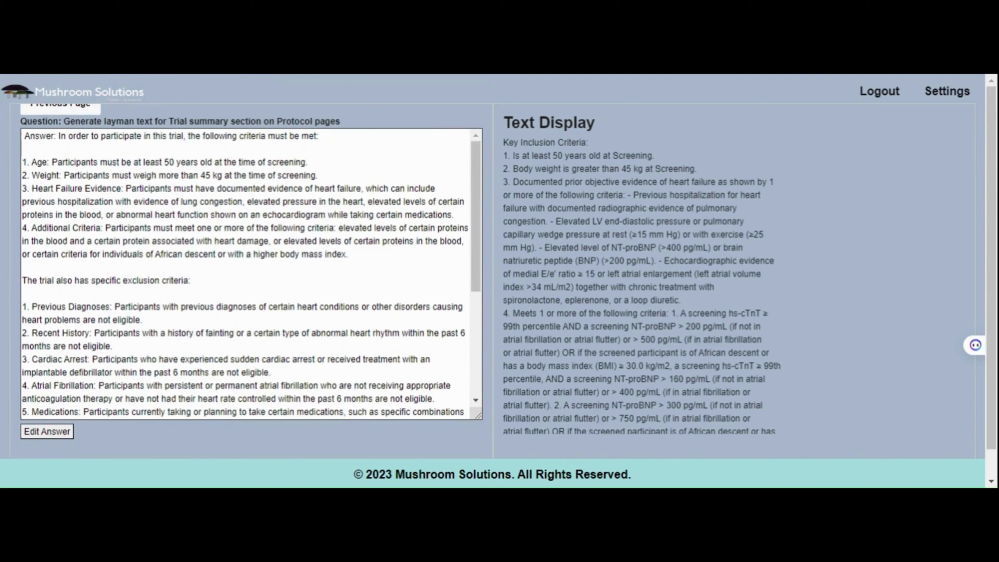
pyautogui.scroll(-3)
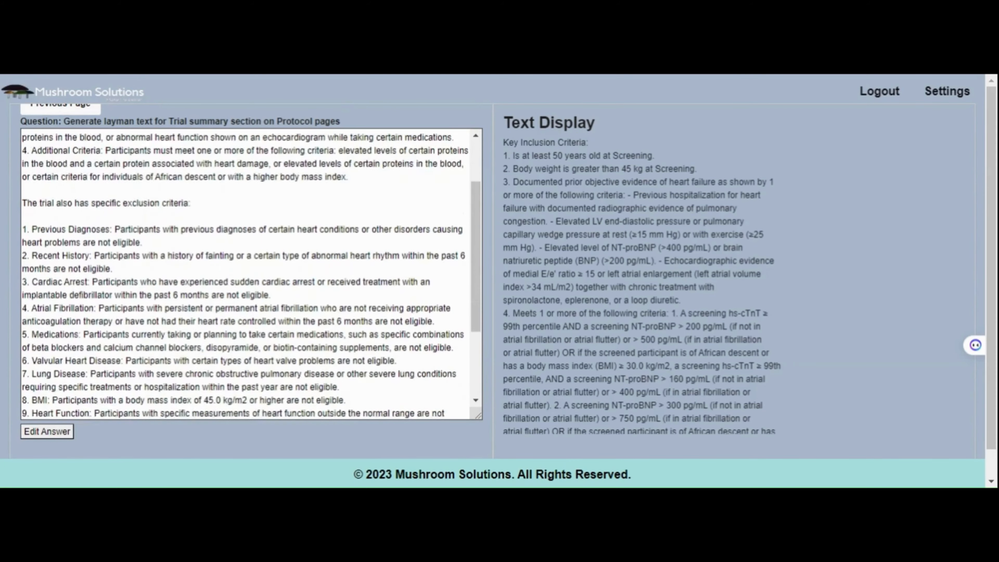